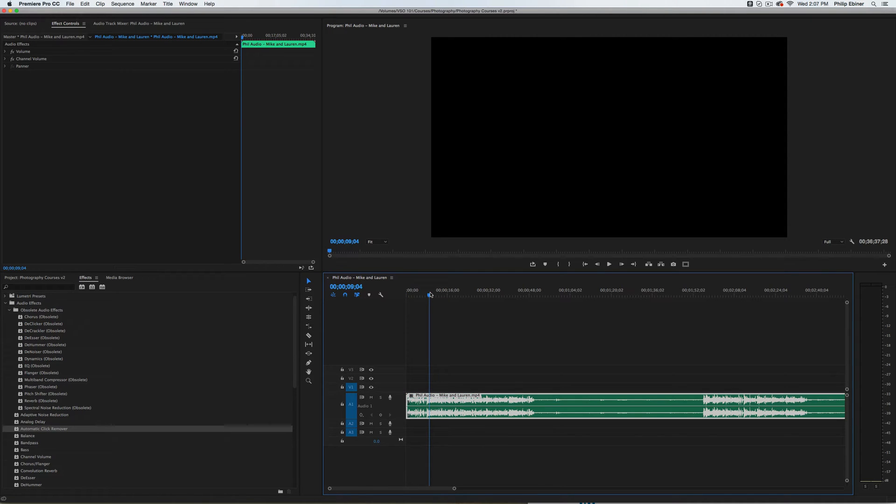
- Apply Automatic Click Remover to the Mike and Lauren interview audio clip on A1
{"action": "left_click", "coordinate": [608, 264]}
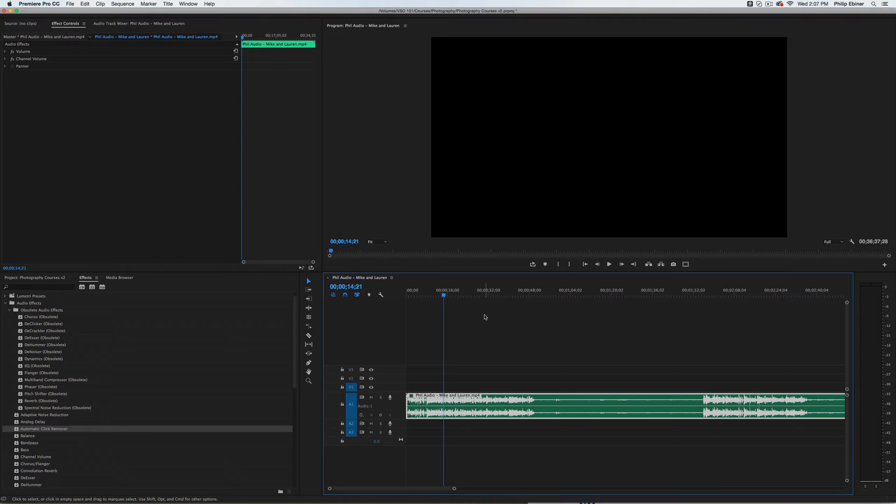
{"action": "mouse_move", "coordinate": [483, 315]}
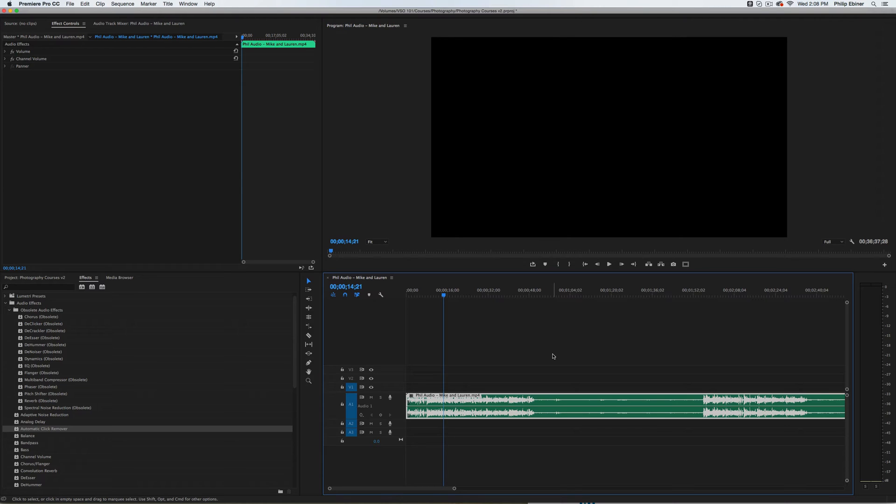
{"action": "mouse_move", "coordinate": [362, 356]}
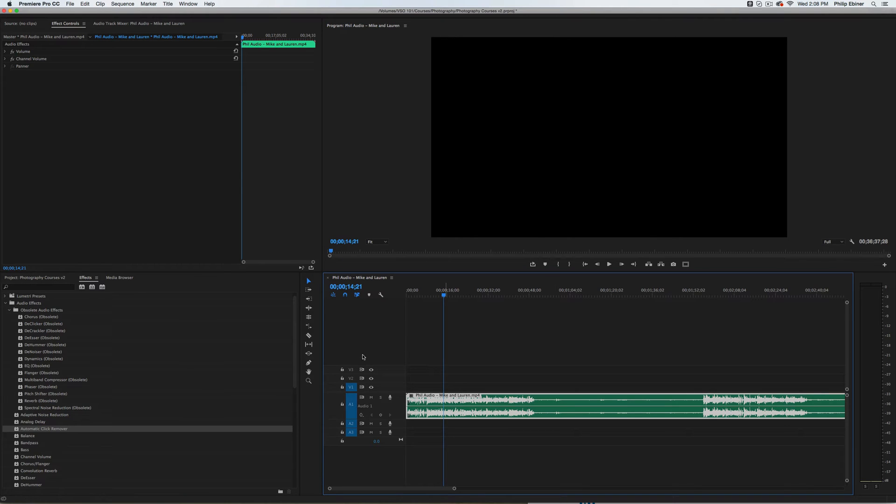
{"action": "mouse_move", "coordinate": [35, 429]}
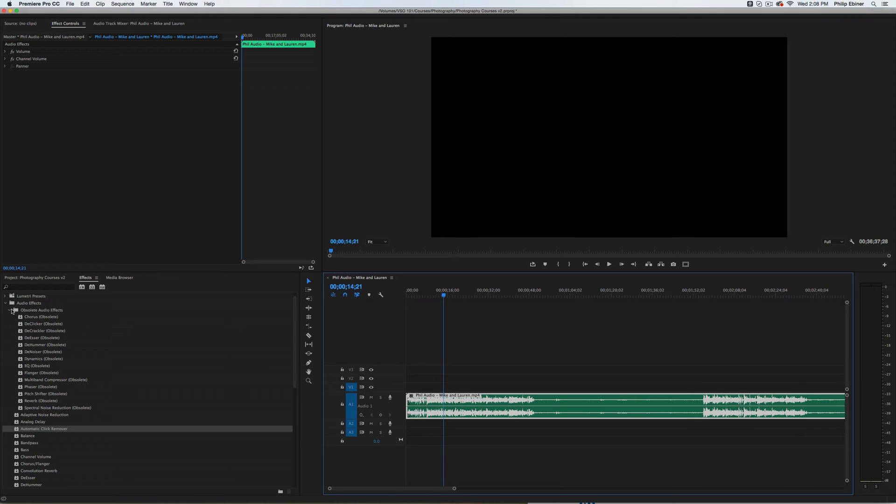
{"action": "mouse_move", "coordinate": [109, 332]}
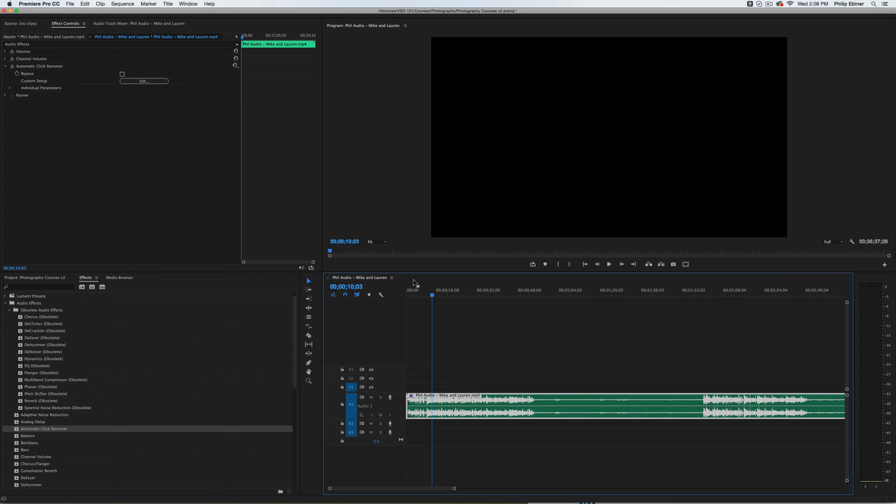
{"action": "left_click", "coordinate": [609, 264]}
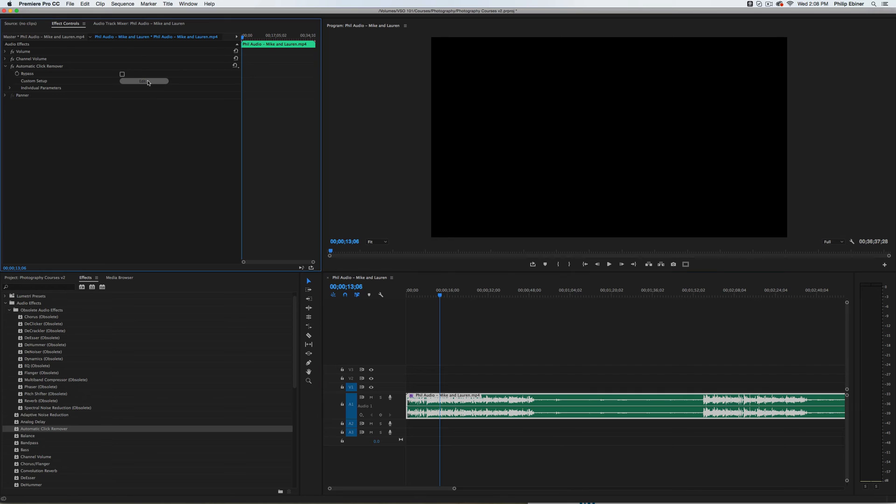
- Open the click remover's Custom Setup editor, review its presets and keep Default (threshold 20, complexity 16)
{"action": "left_click", "coordinate": [144, 80]}
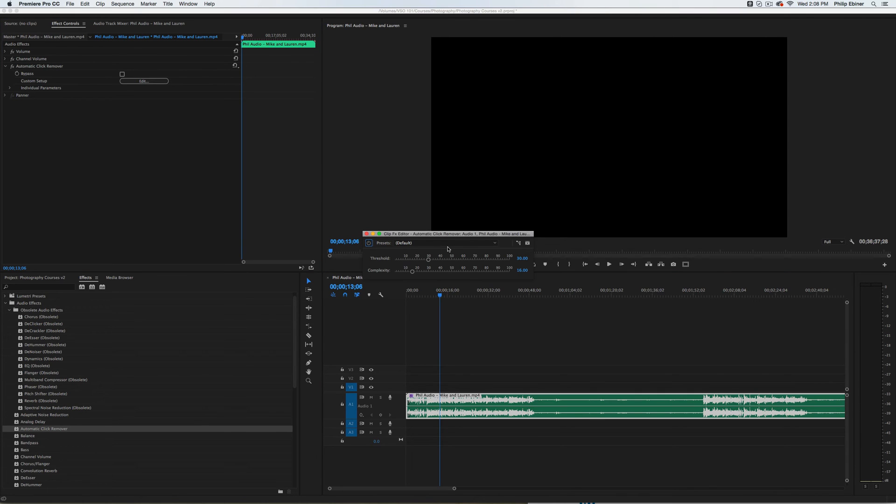
{"action": "mouse_move", "coordinate": [162, 78]}
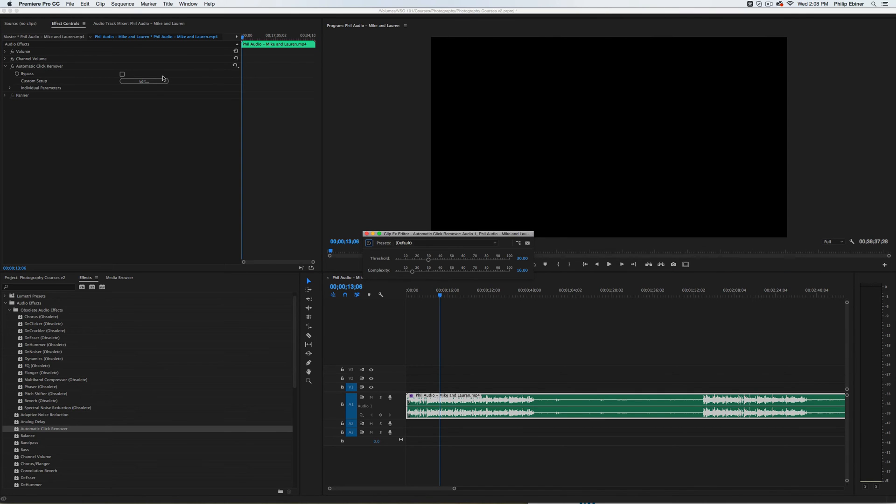
{"action": "left_click", "coordinate": [444, 243]}
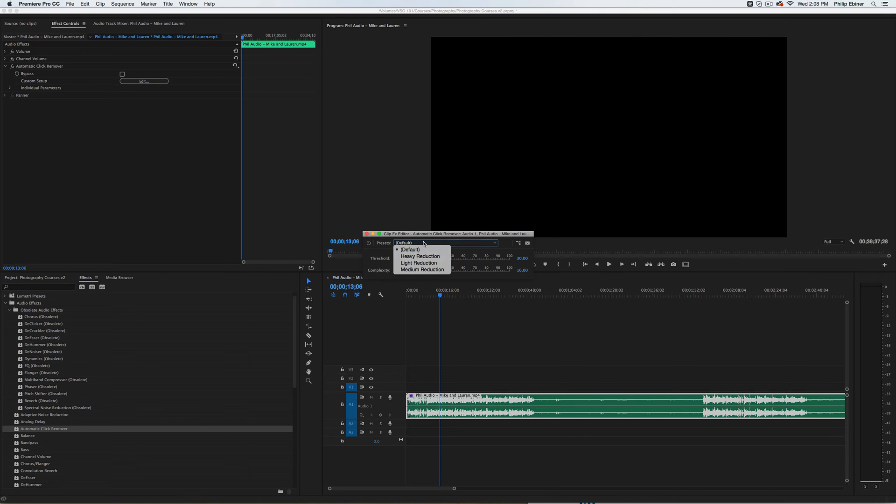
{"action": "mouse_move", "coordinate": [420, 256]}
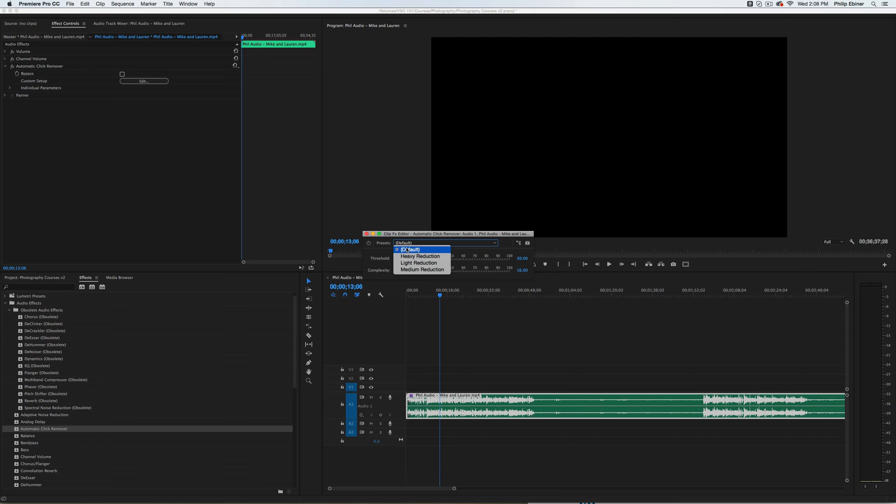
{"action": "left_click", "coordinate": [409, 249]}
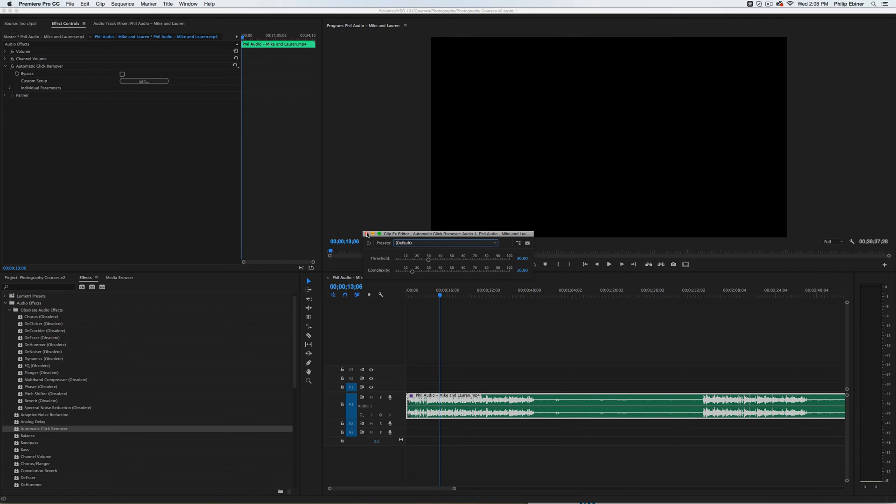
{"action": "left_click", "coordinate": [367, 233]}
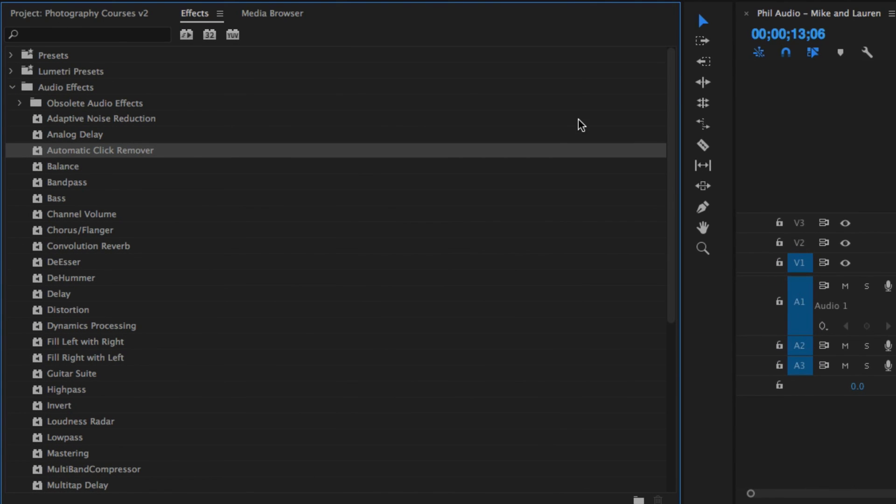
{"action": "mouse_move", "coordinate": [335, 126]}
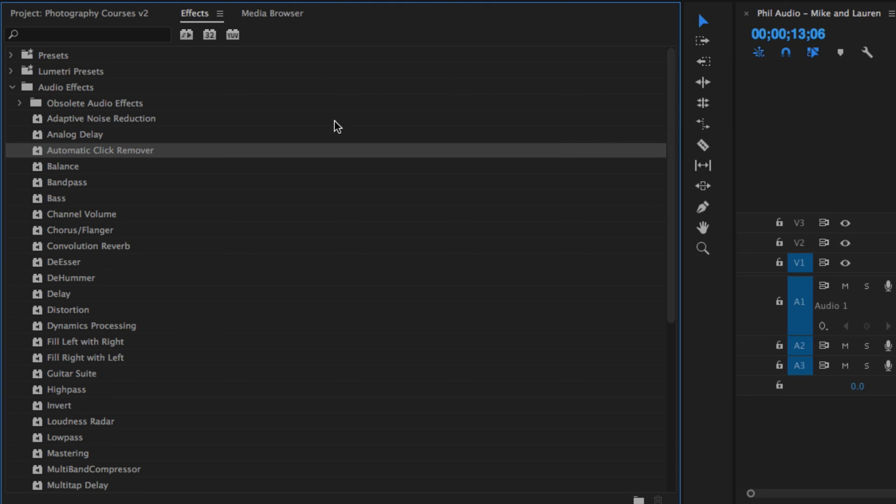
{"action": "mouse_move", "coordinate": [337, 142]}
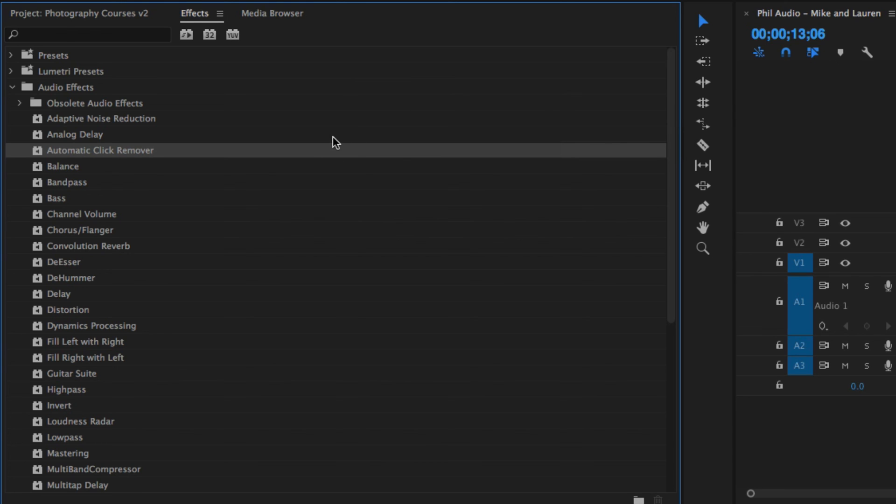
{"action": "mouse_move", "coordinate": [471, 71]}
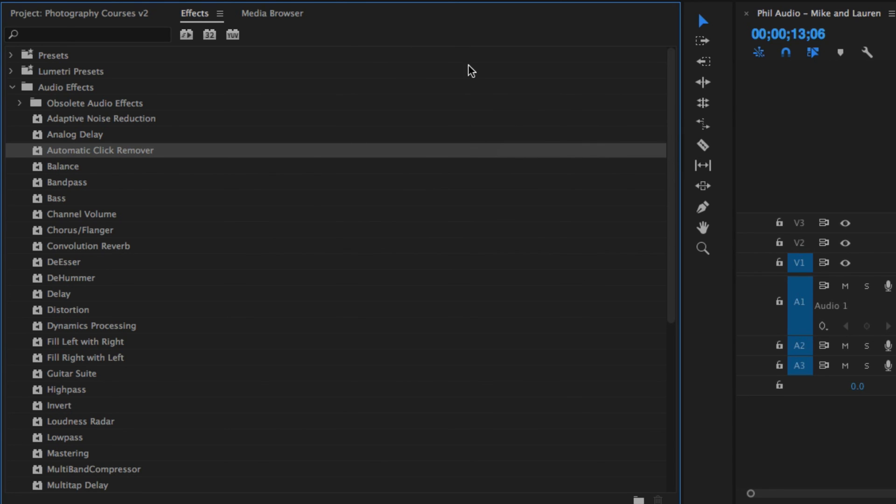